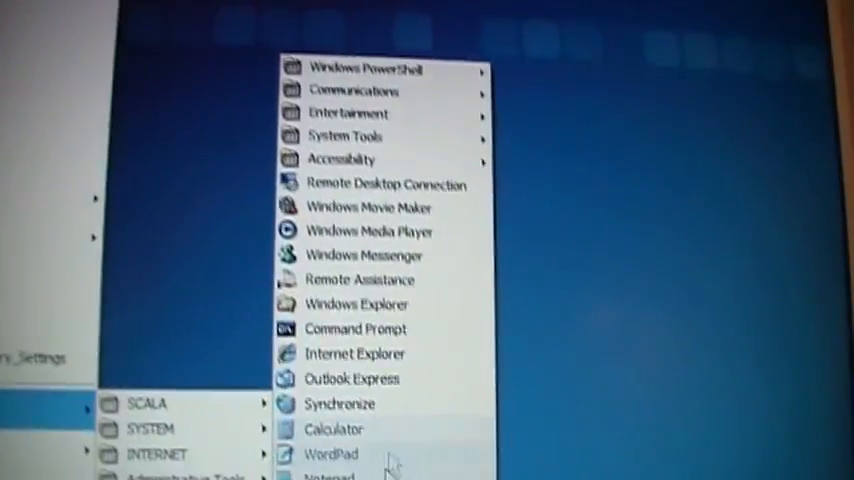
# Attempt to launch Windows Movie Maker and dismiss the software restriction policy error
pyautogui.click(368, 208)
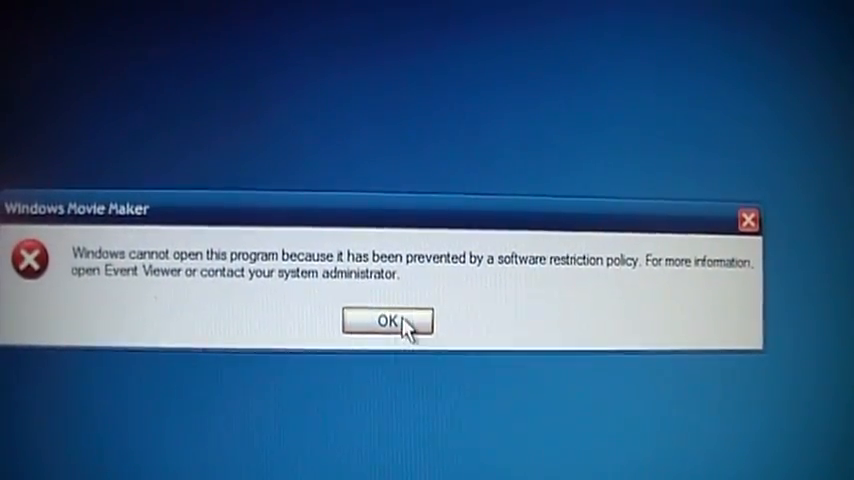
pyautogui.click(386, 320)
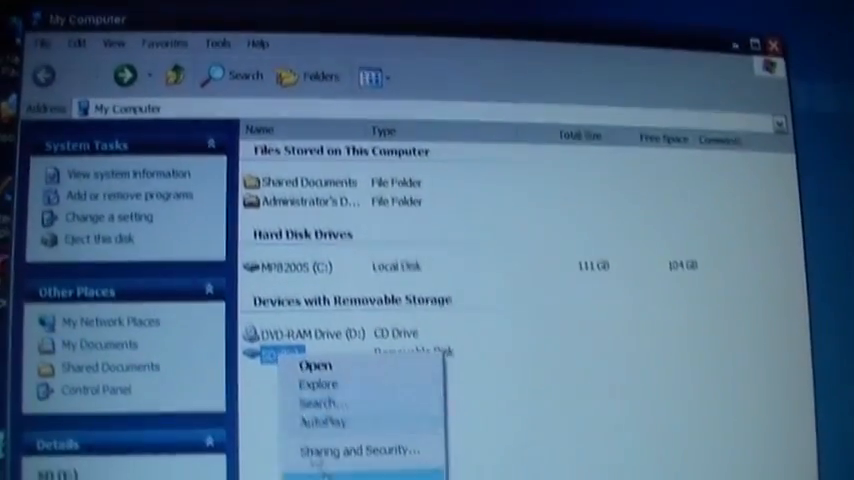
# Show the Removable Disk's Properties with its FAT32 used space, free space and capacity
pyautogui.click(324, 470)
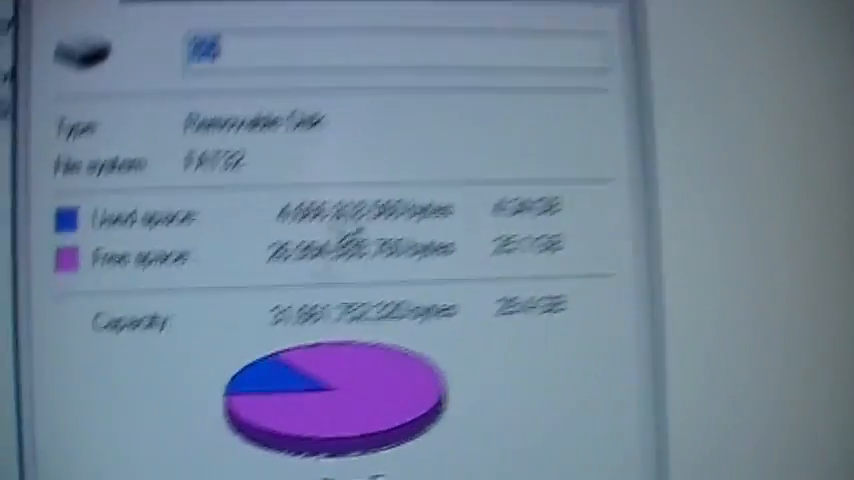